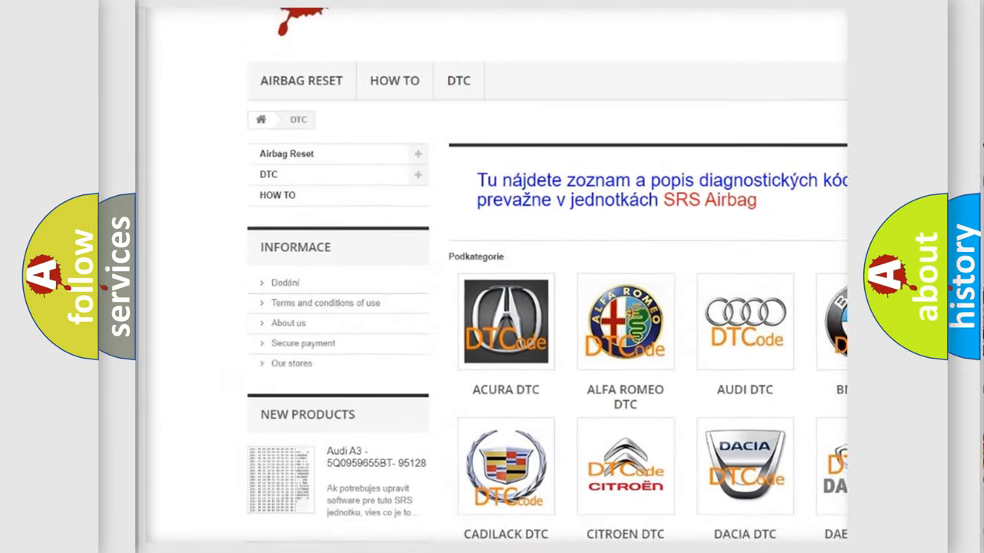
{"action": "scroll", "scroll_direction": "down", "scroll_amount": 3}
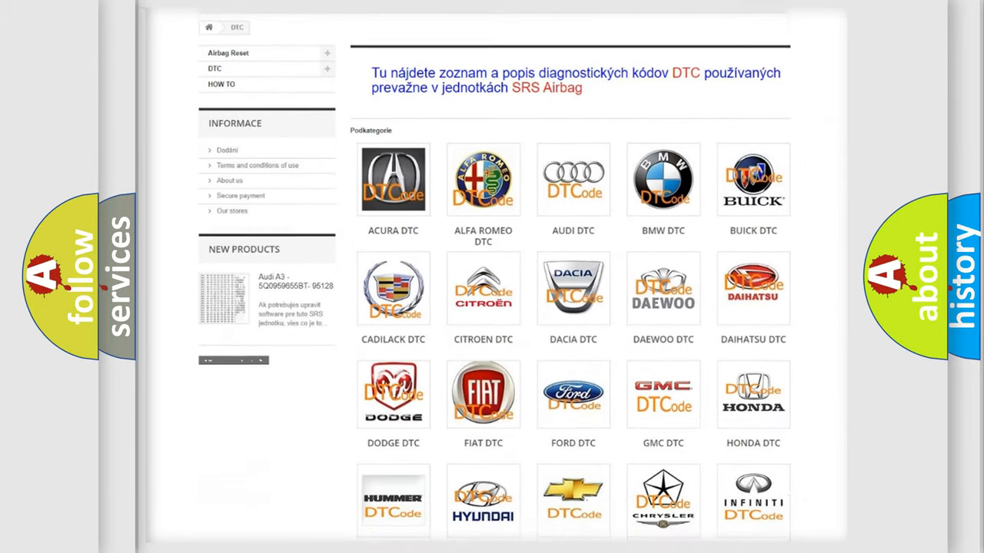
{"action": "scroll", "scroll_direction": "down", "scroll_amount": 3}
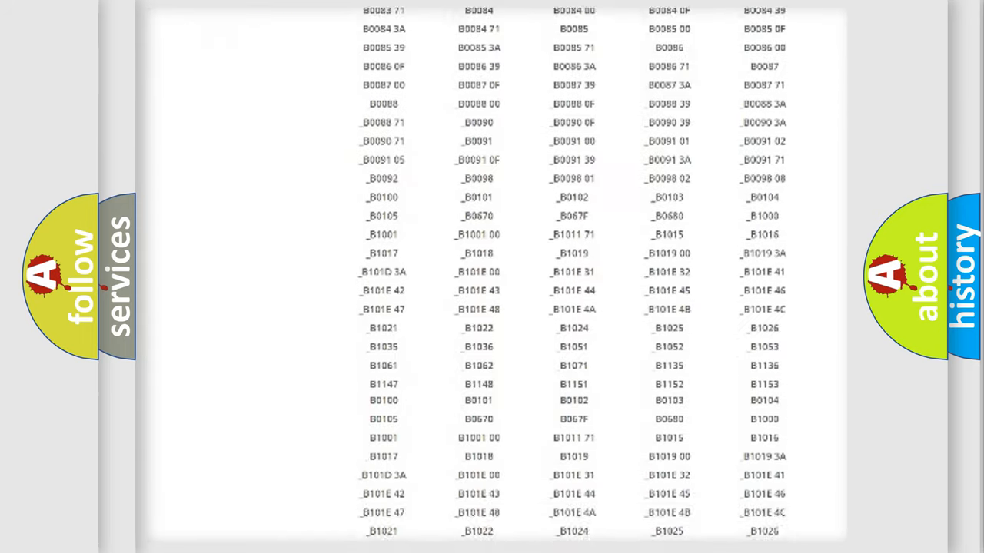
{"action": "scroll", "scroll_direction": "down", "scroll_amount": 3}
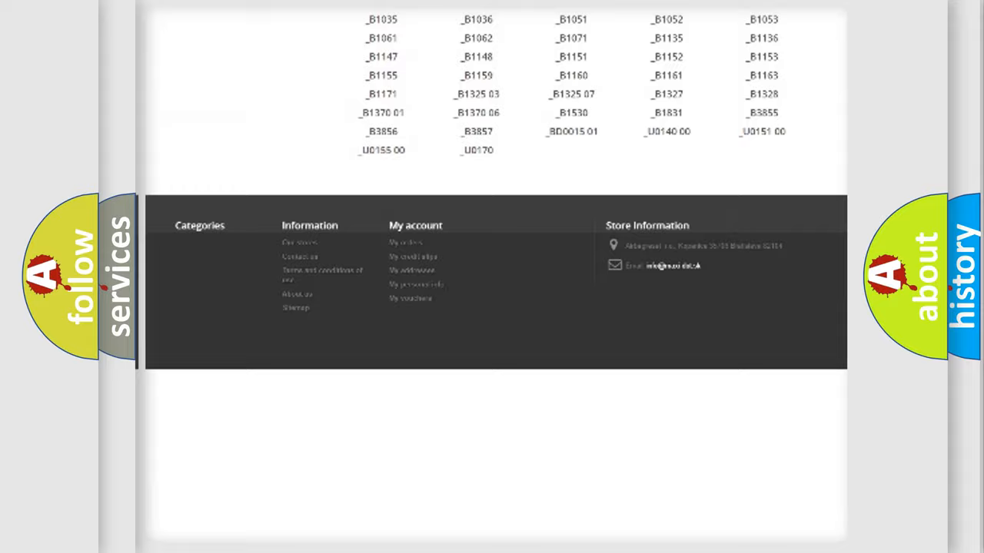